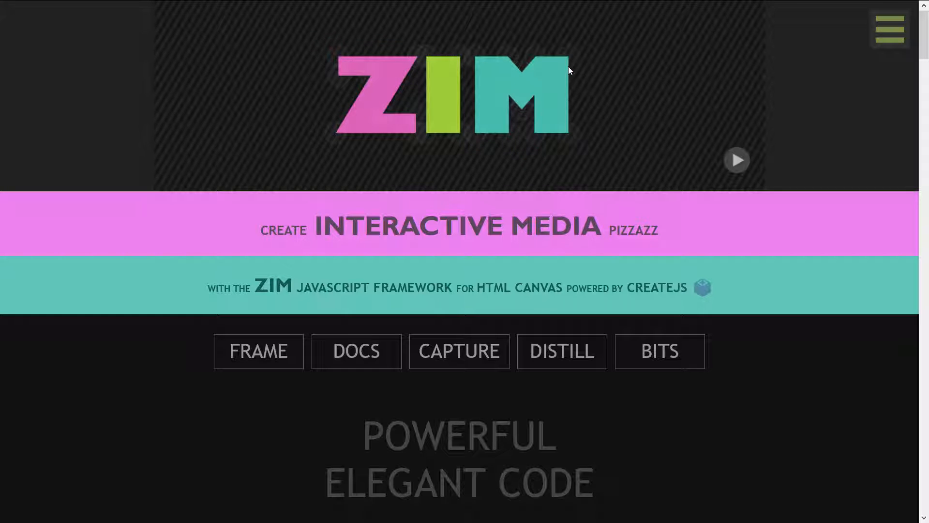
mouse_move(736, 161)
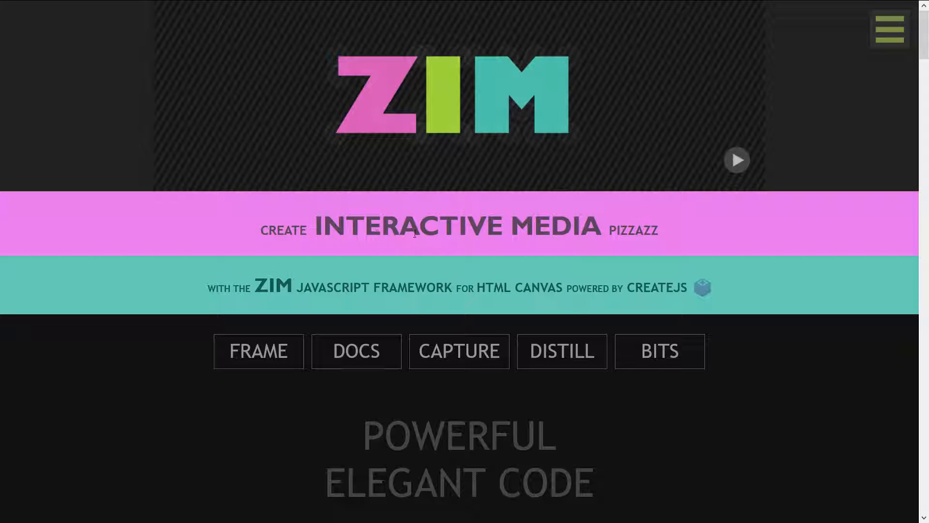
mouse_move(531, 262)
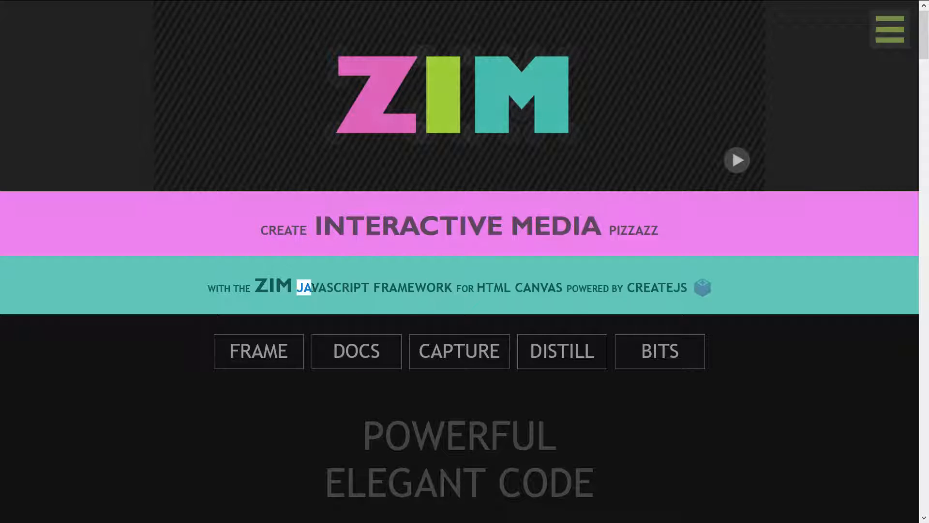
- Highlight words in the JavaScript framework tagline, then go to the ZIM Docs page
left_click_drag(302, 287, 406, 287)
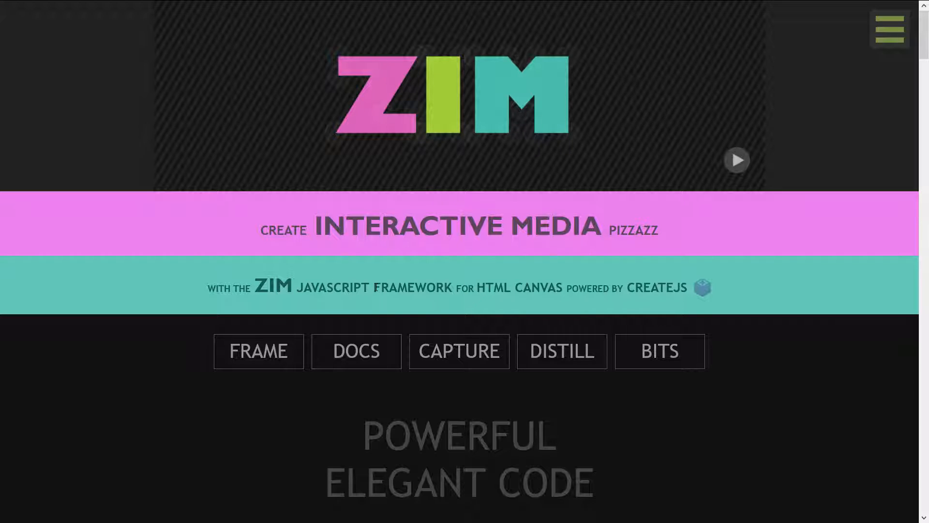
mouse_move(417, 304)
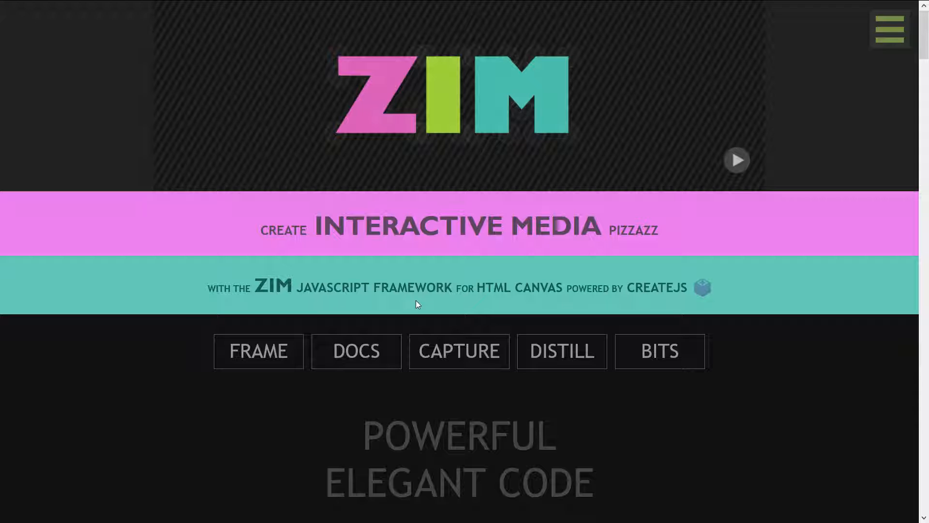
double_click(491, 287)
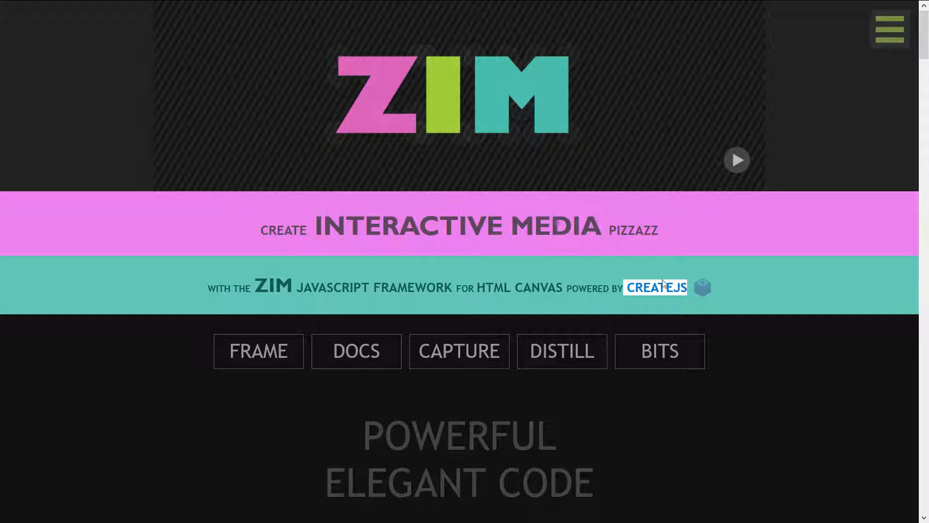
mouse_move(556, 263)
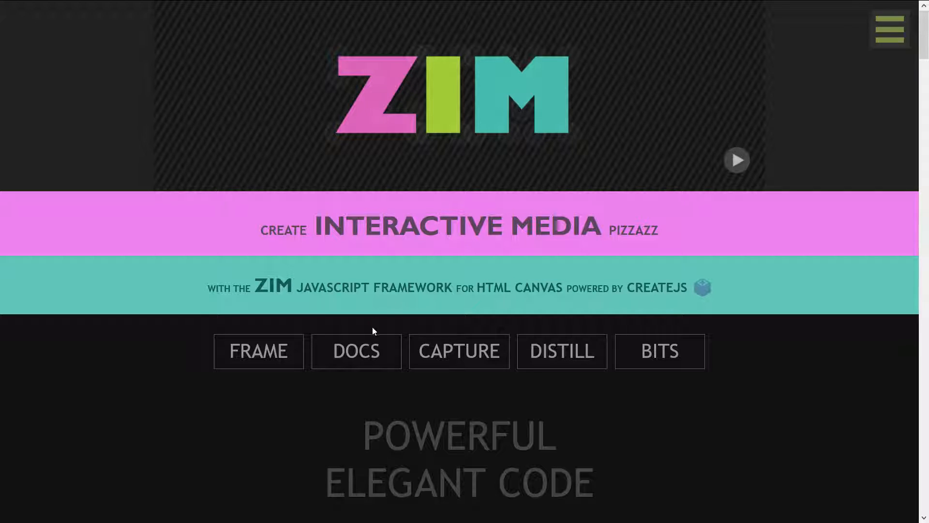
mouse_move(356, 351)
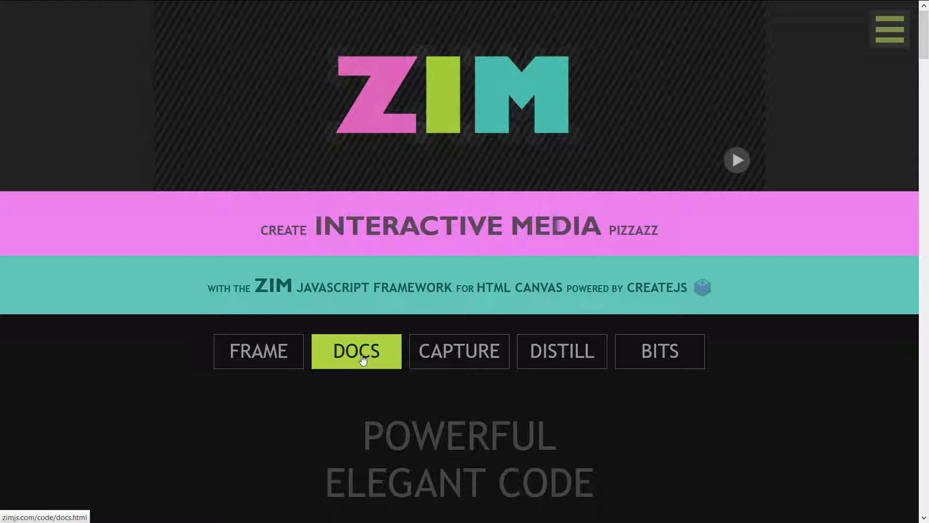
left_click(356, 351)
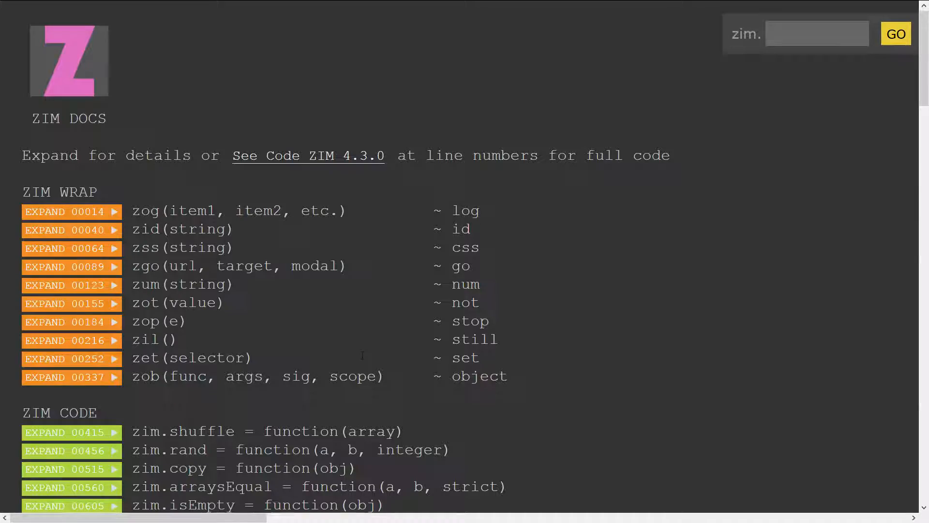
- Scroll through the ZIM CREATE list and highlight the 'animate' function name
scroll("down", 3)
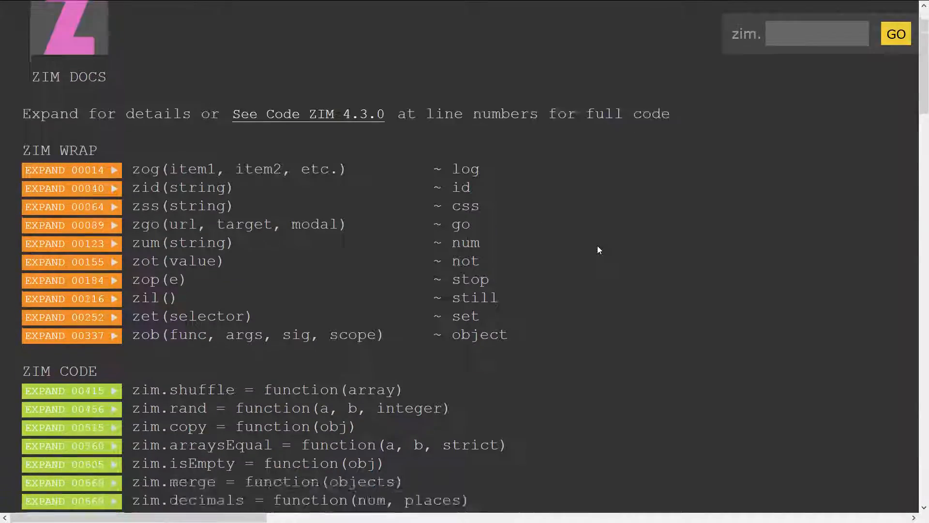
scroll("down", 3)
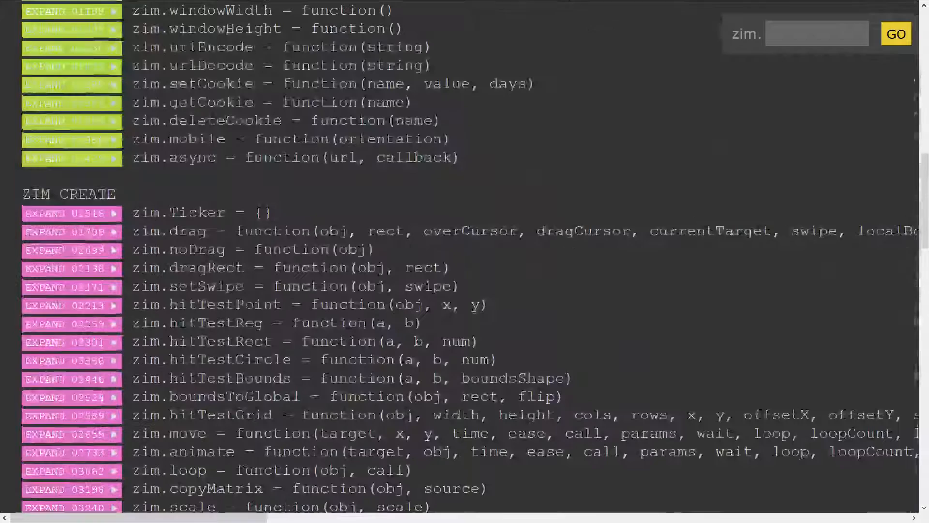
double_click(188, 230)
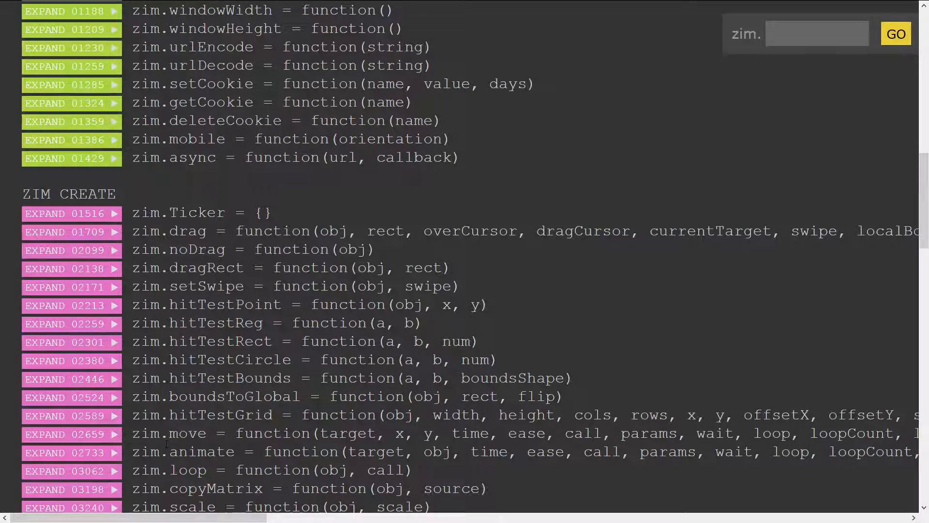
double_click(193, 451)
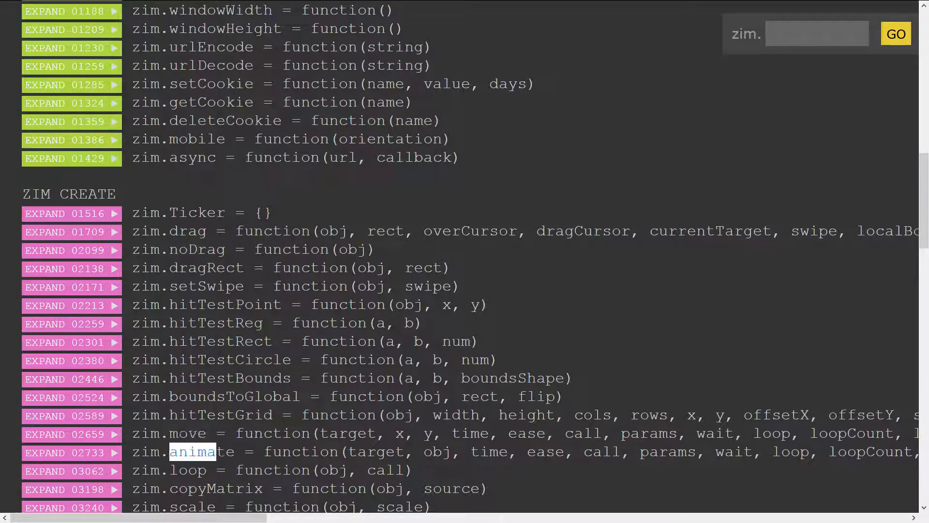
scroll("down", 3)
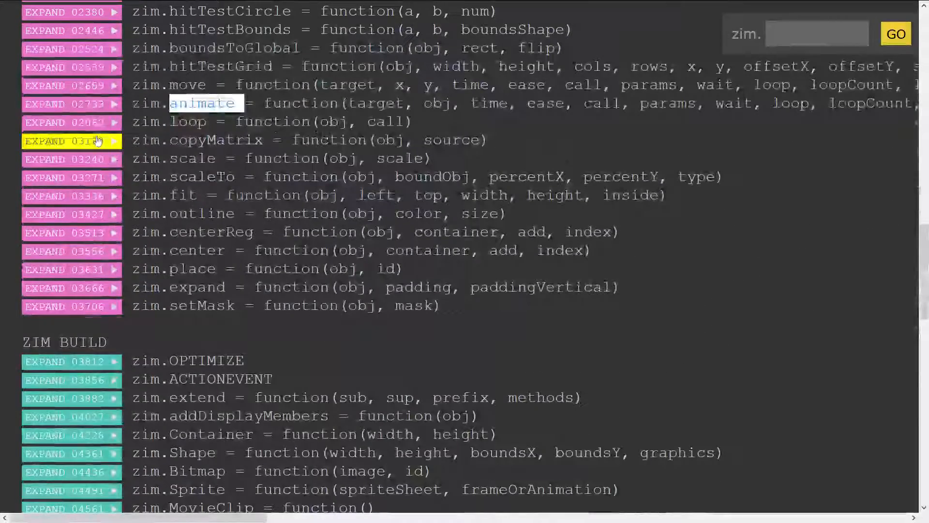
- Expand zim.animate and highlight the alpha, scale:1 and circle.animate example code
left_click(71, 103)
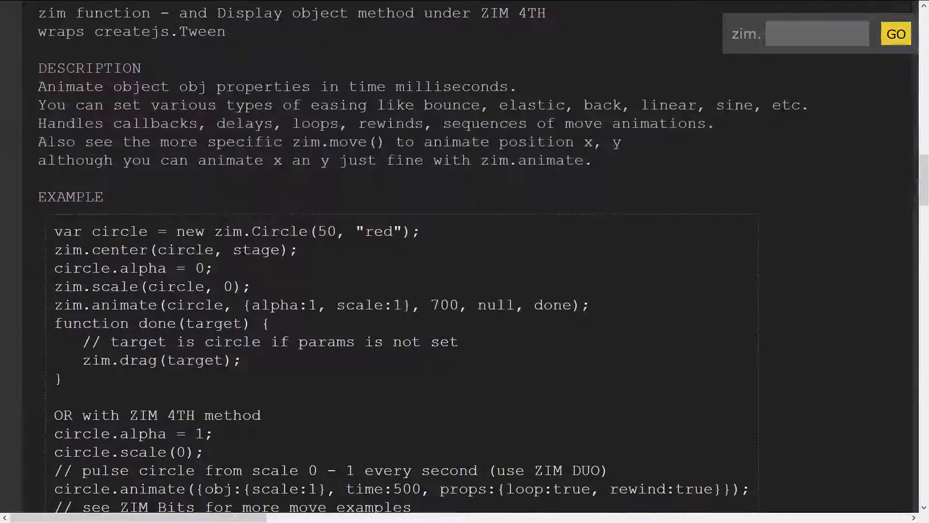
left_click_drag(54, 232, 299, 250)
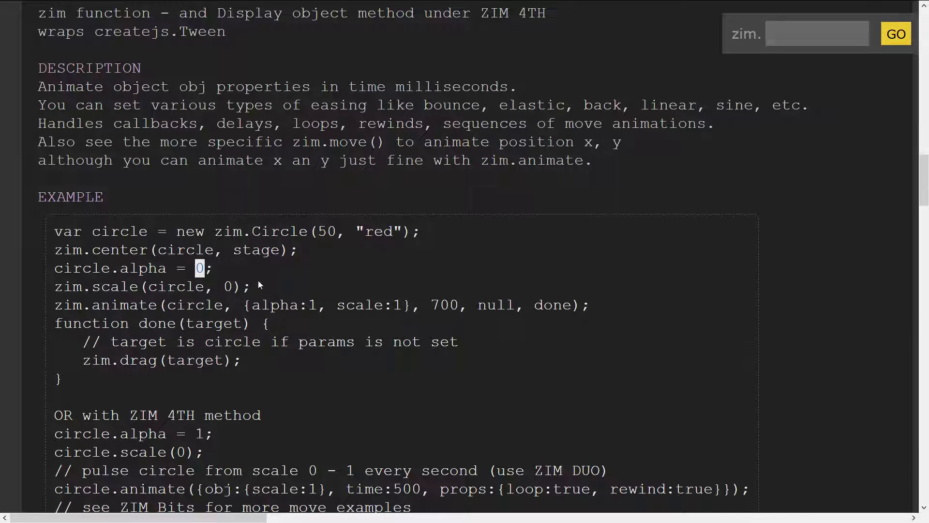
double_click(368, 304)
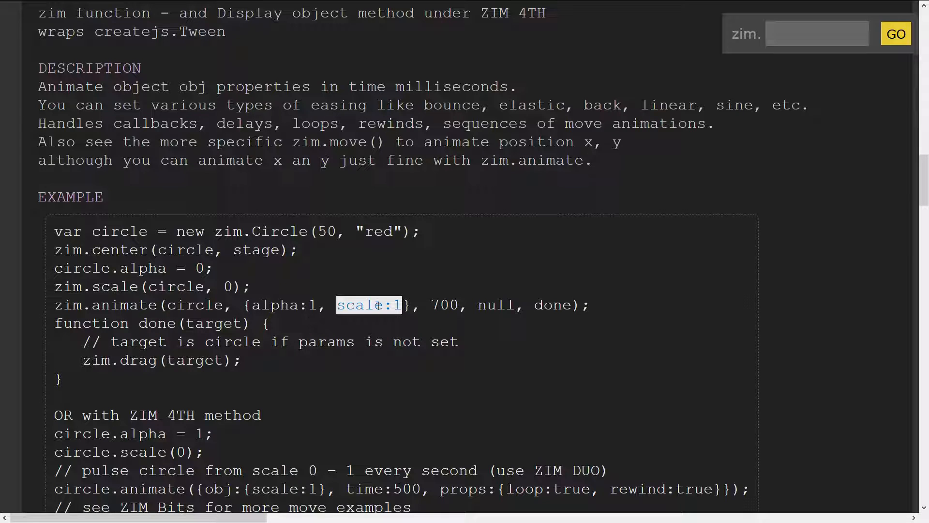
double_click(443, 305)
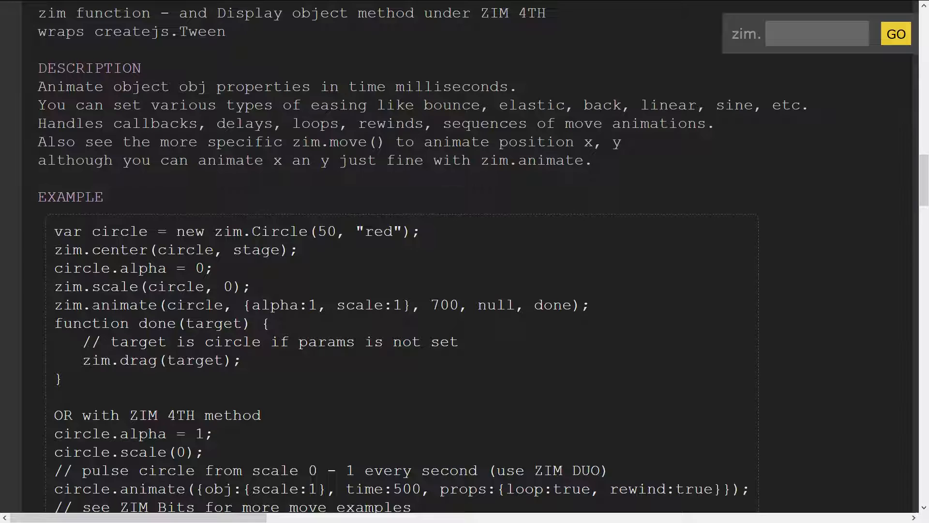
scroll("down", 3)
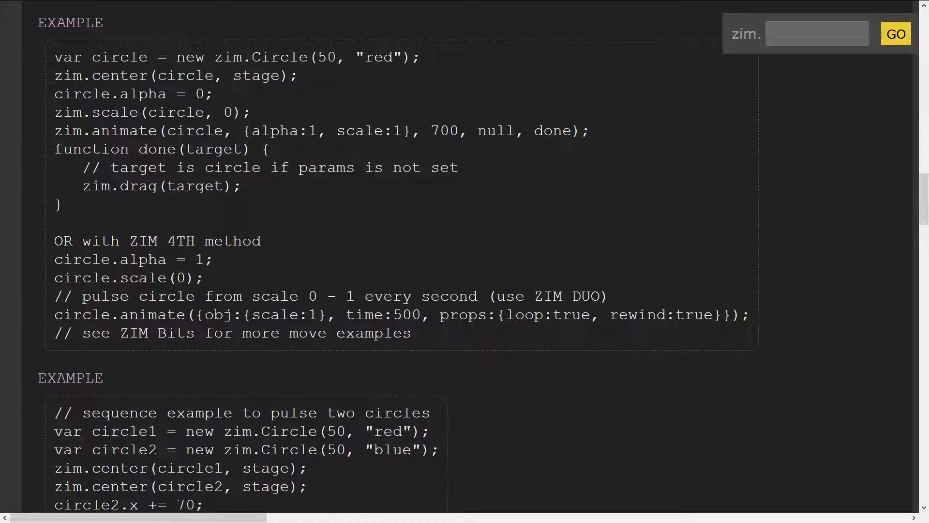
double_click(118, 315)
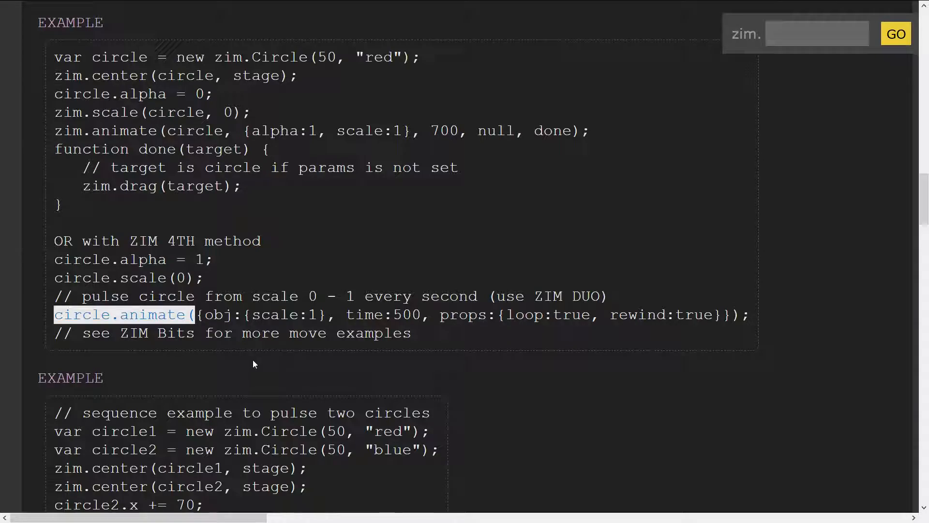
scroll("down", 3)
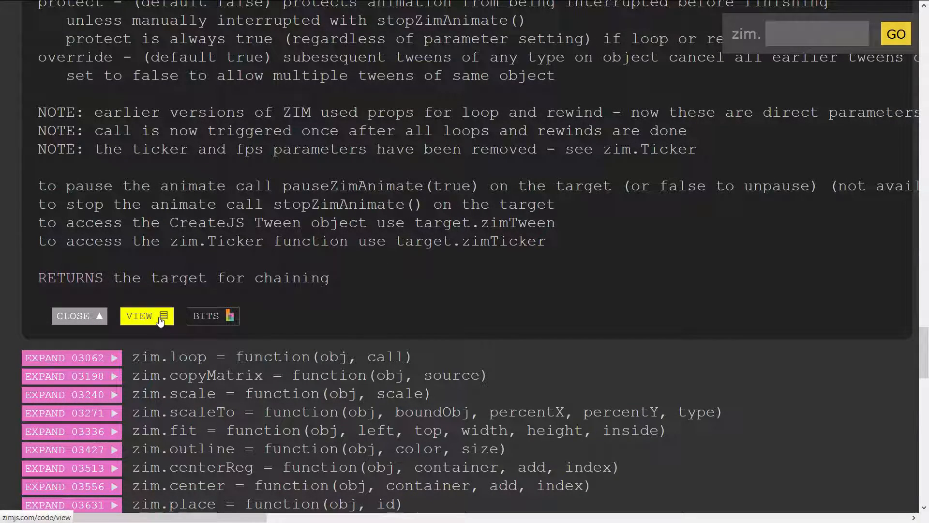
left_click(146, 315)
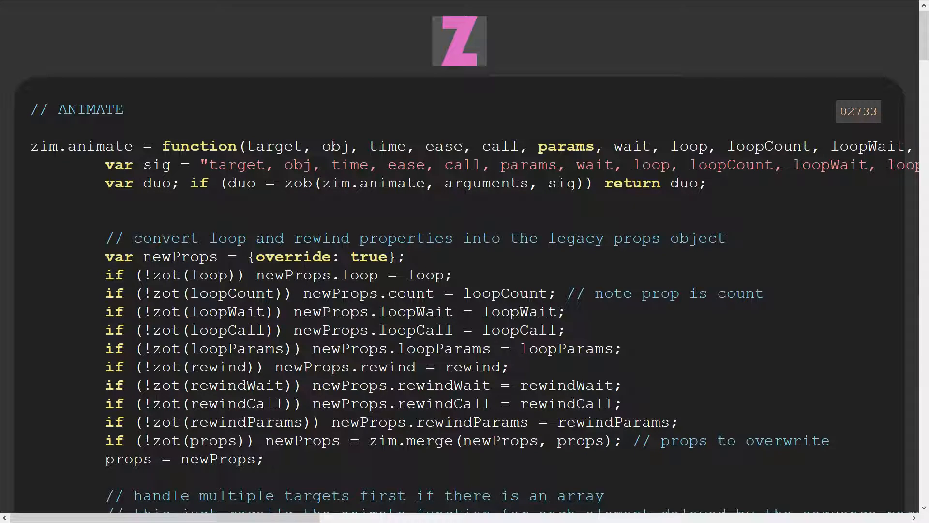
scroll("down", 3)
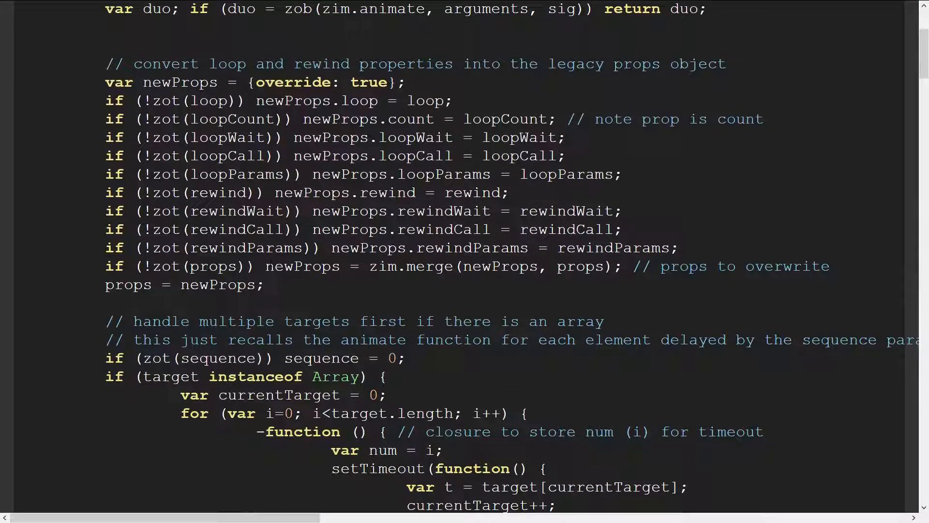
scroll("down", 3)
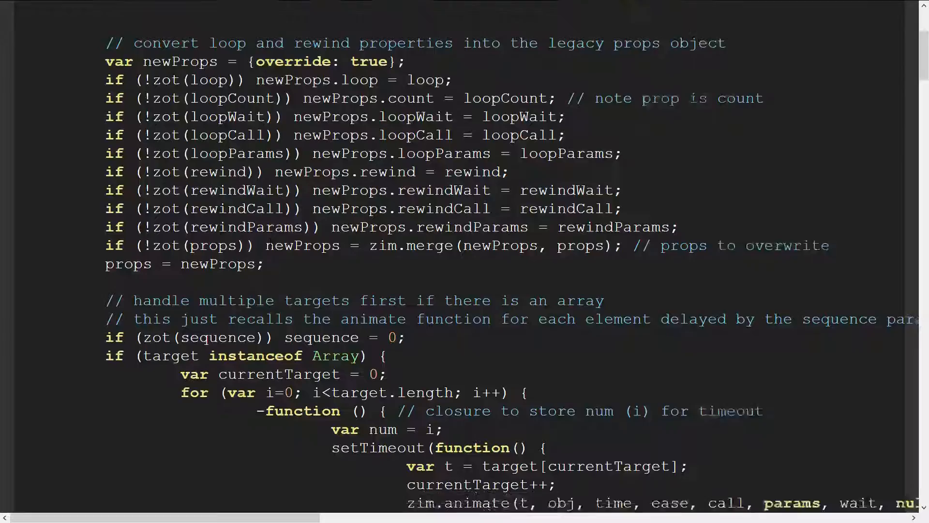
scroll("down", 3)
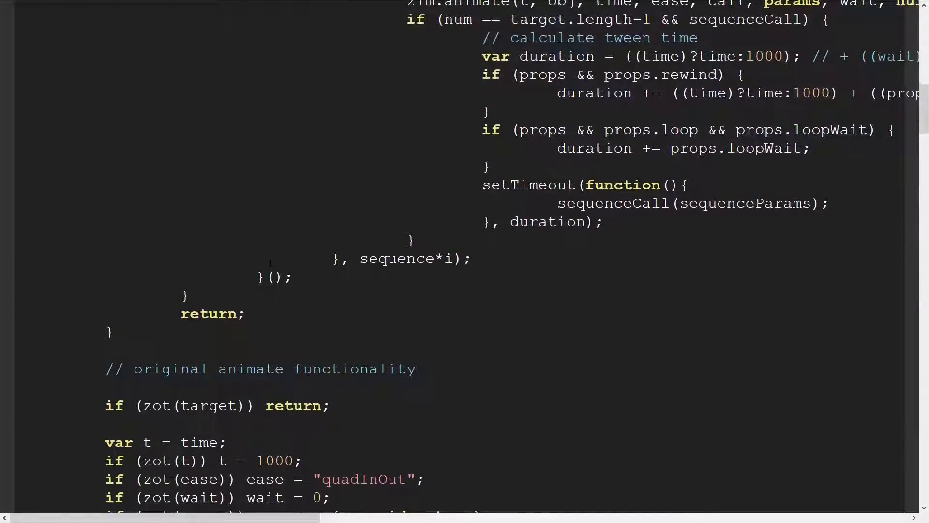
scroll("down", 3)
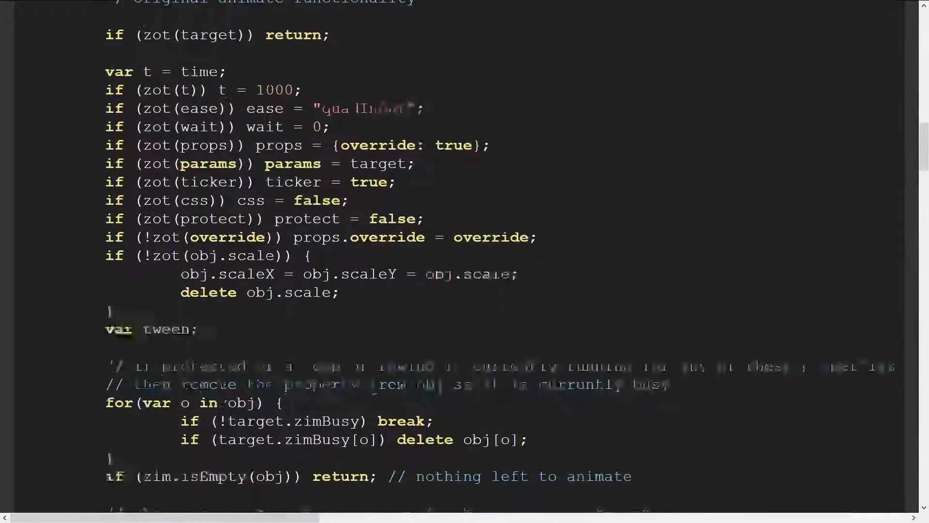
scroll("down", 3)
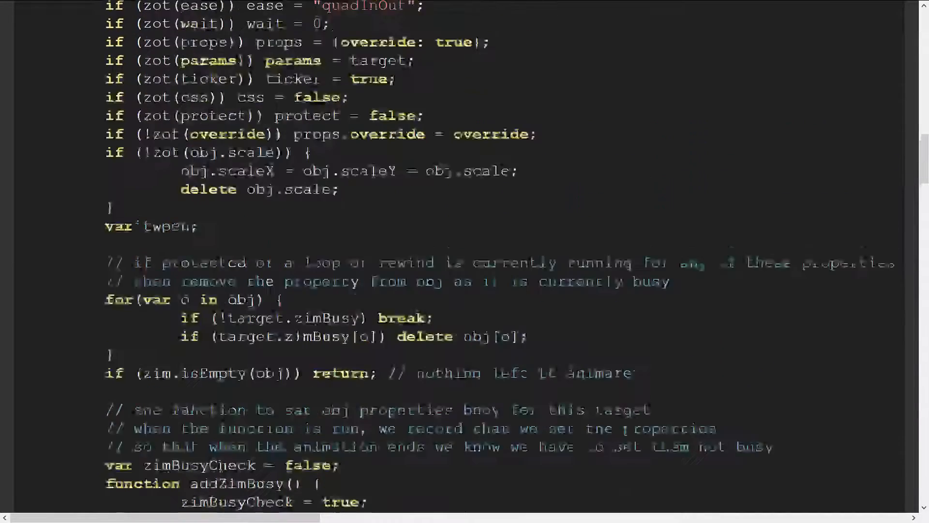
scroll("down", 3)
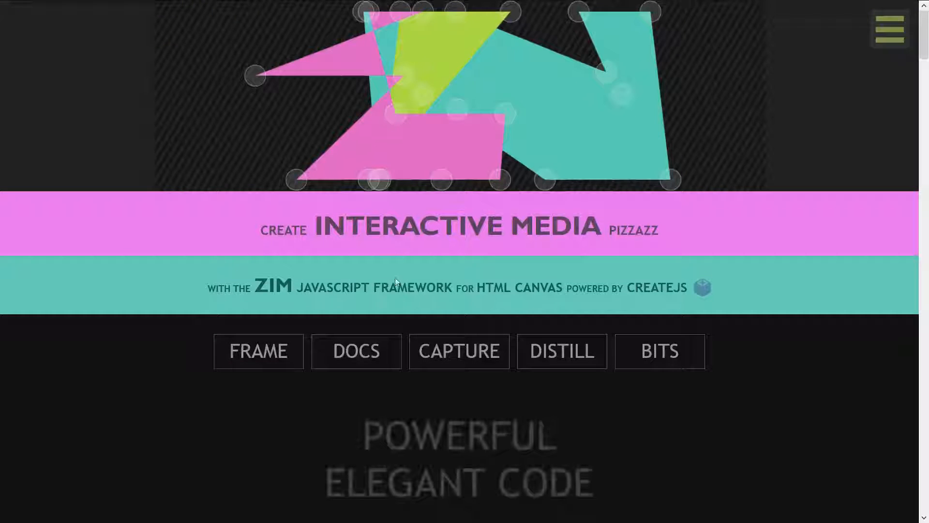
- Scroll the homepage past the code carousel down to the FEATURES list
scroll("down", 3)
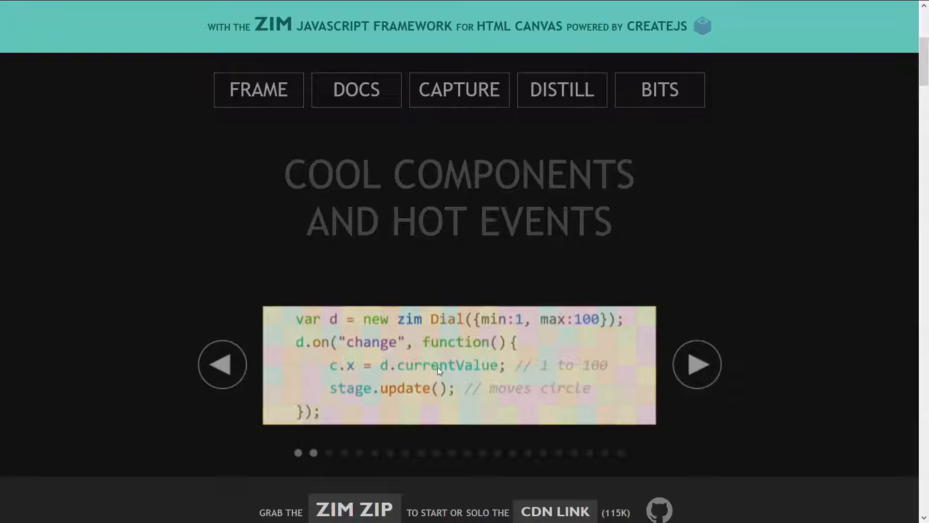
scroll("down", 3)
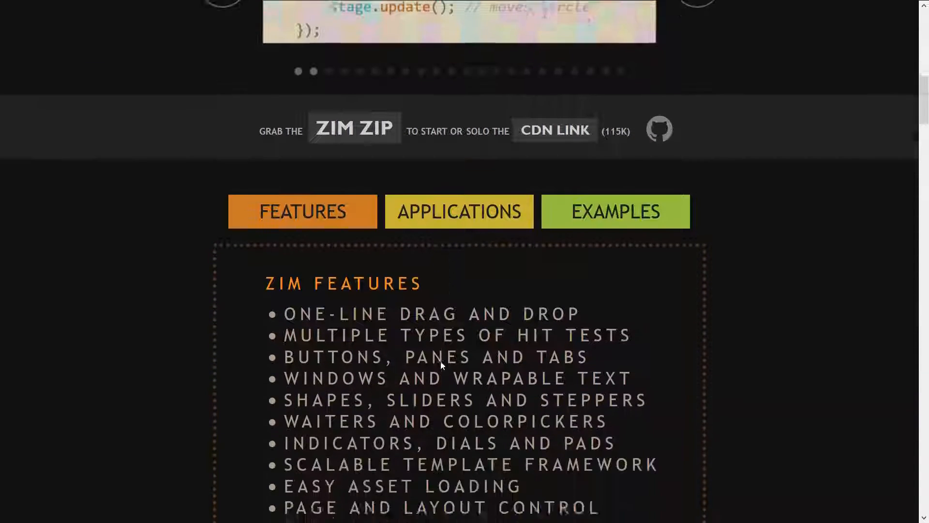
scroll("down", 3)
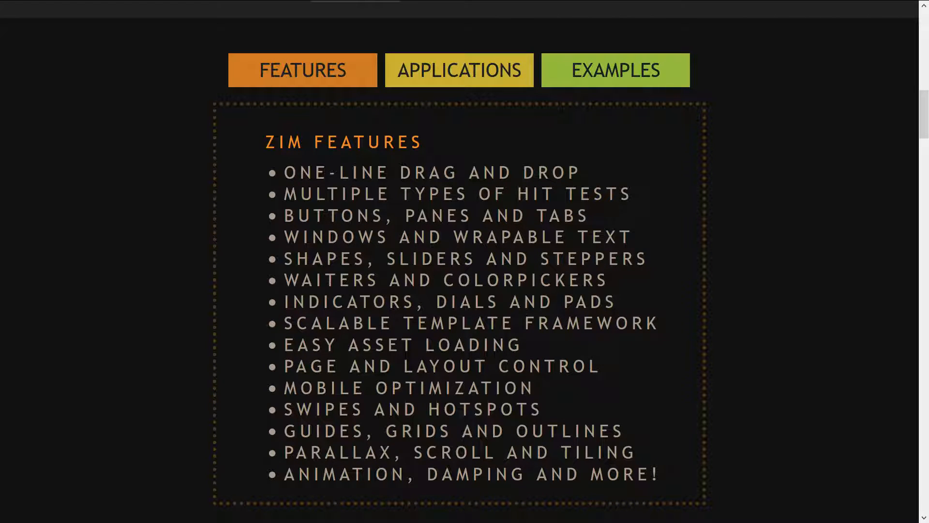
- Show the APPLICATIONS list, then scroll down to the ZIM Bits gallery
left_click(459, 69)
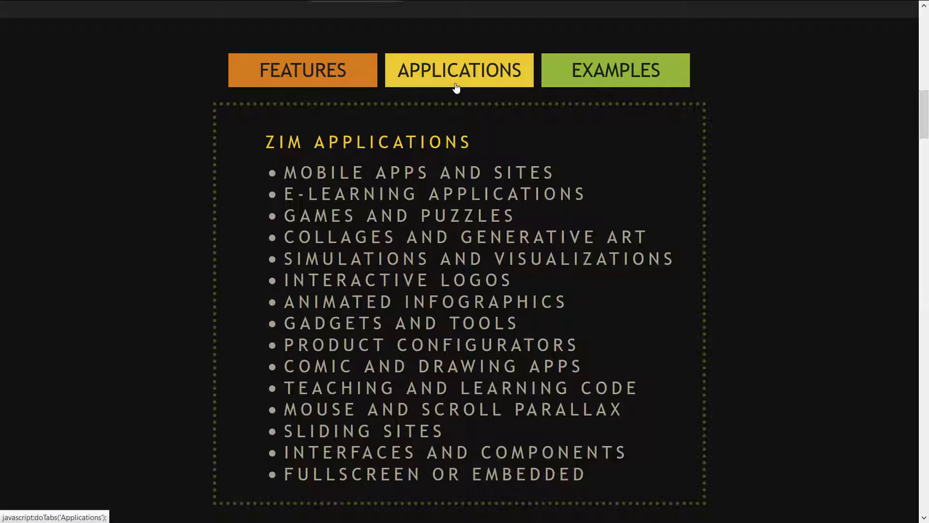
scroll("down", 3)
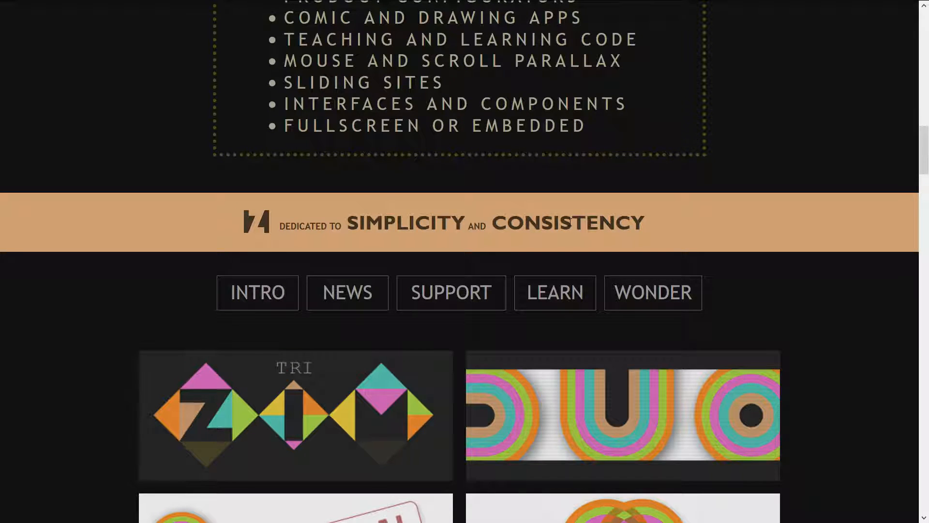
scroll("down", 3)
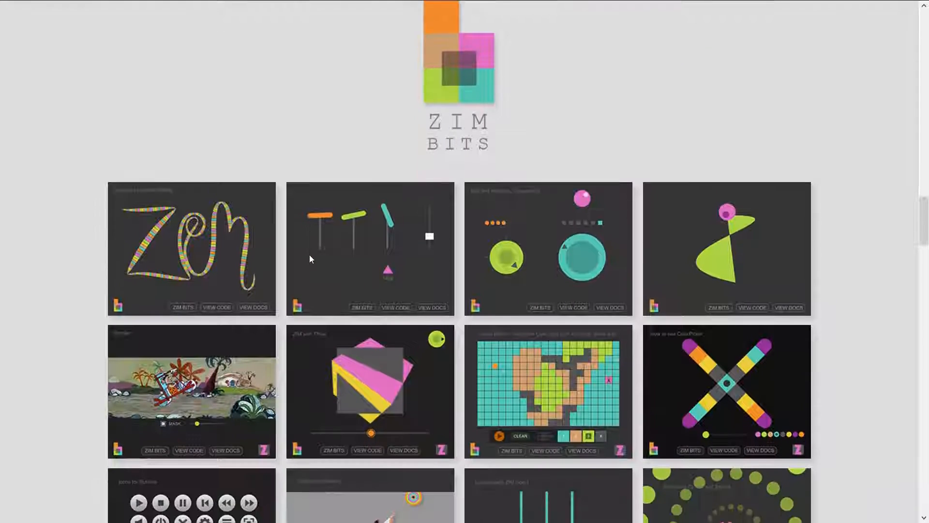
scroll("down", 3)
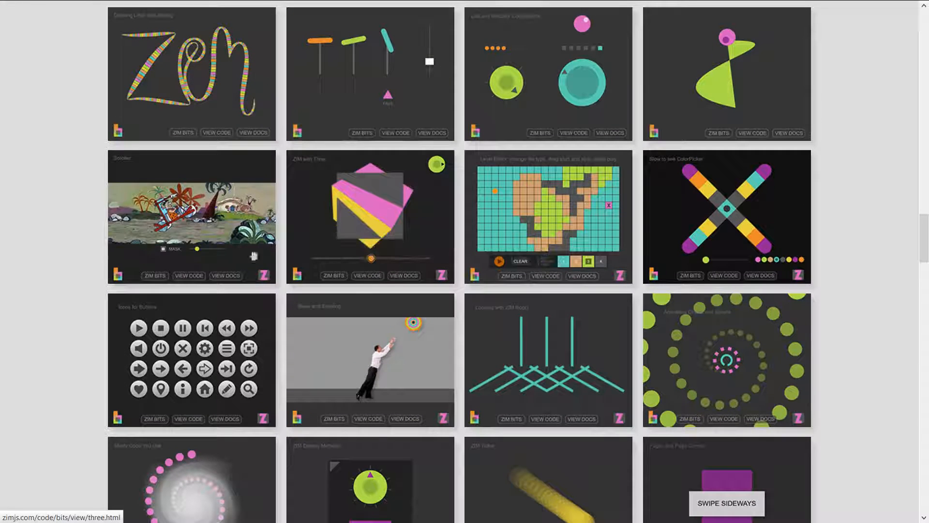
mouse_move(749, 246)
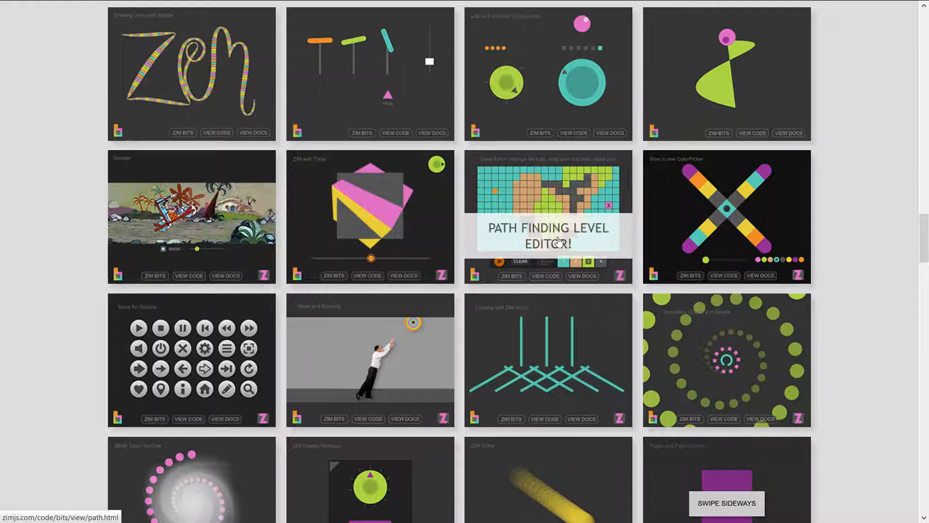
scroll("down", 3)
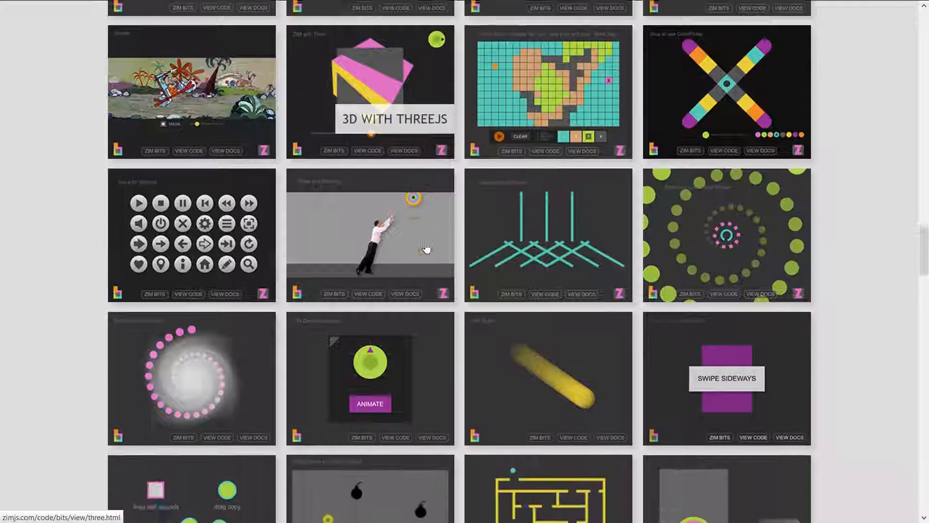
scroll("down", 3)
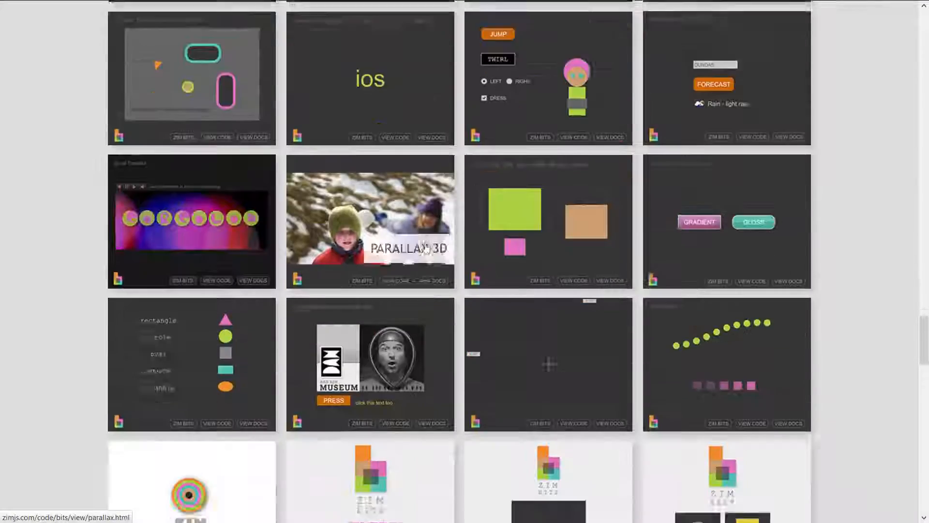
scroll("down", 3)
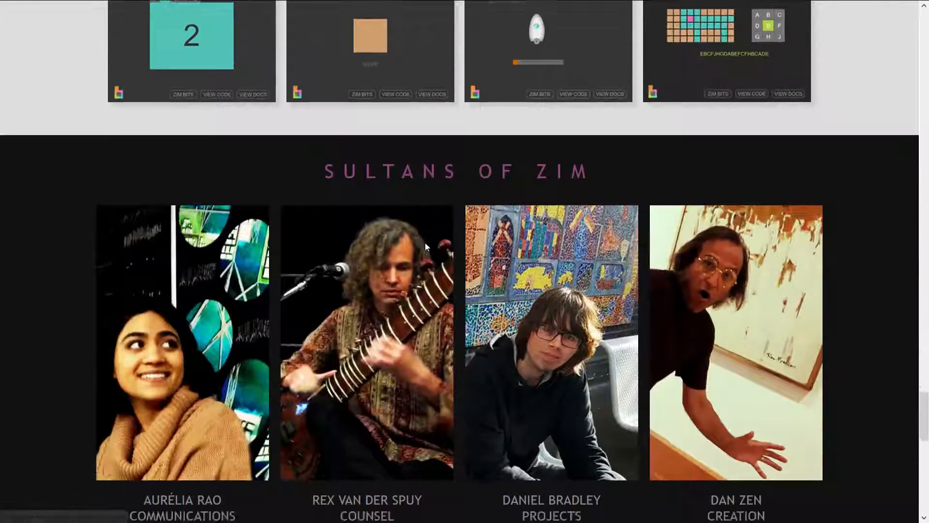
scroll("down", 3)
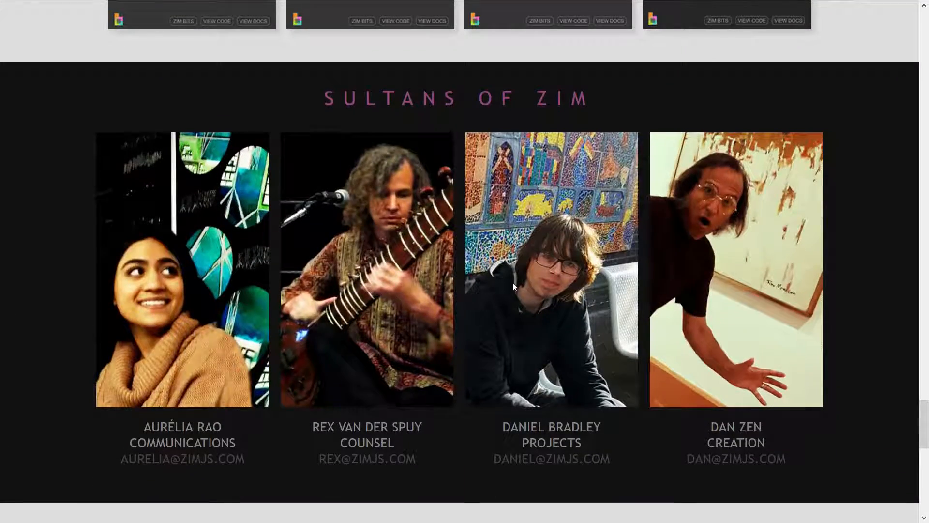
scroll("down", 3)
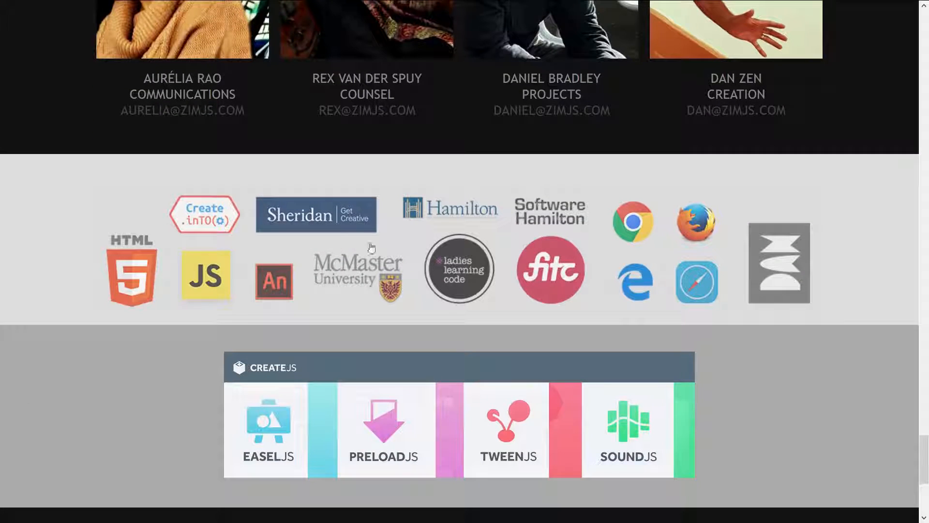
scroll("down", 3)
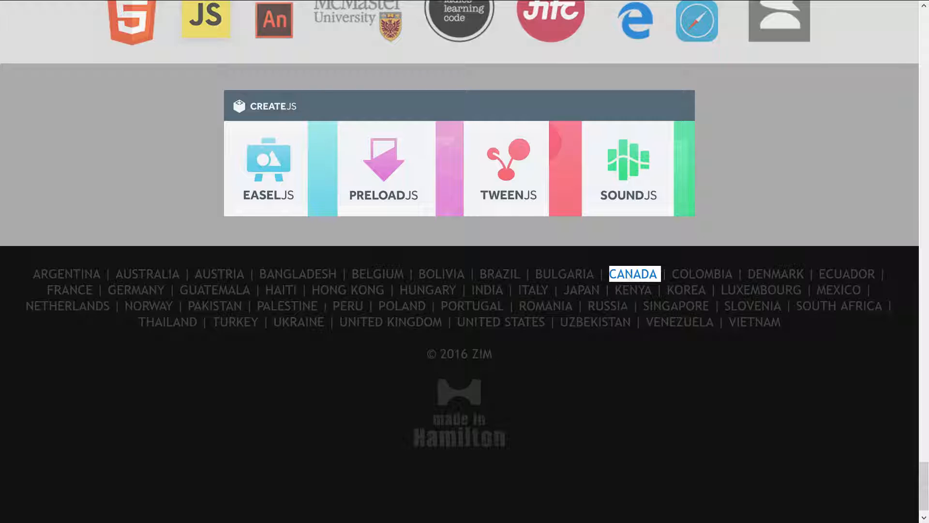
mouse_move(760, 372)
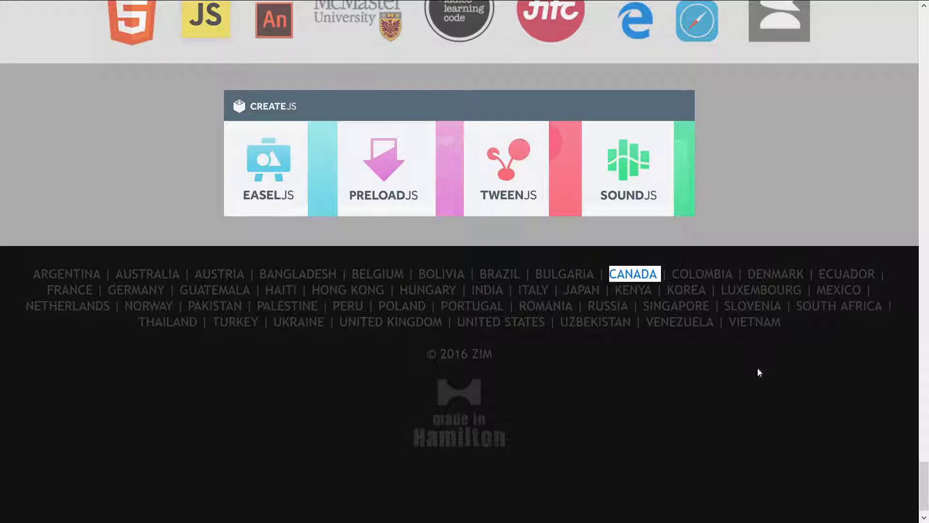